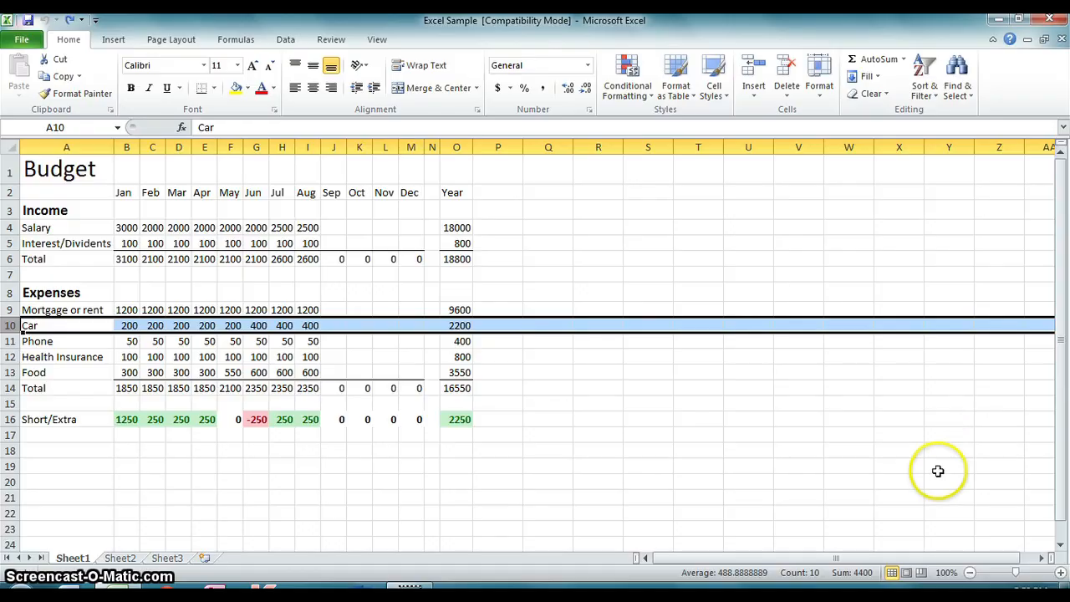
# Clear the Car row selection and bring up the row 10 header menu to insert a row.
pyautogui.click(748, 465)
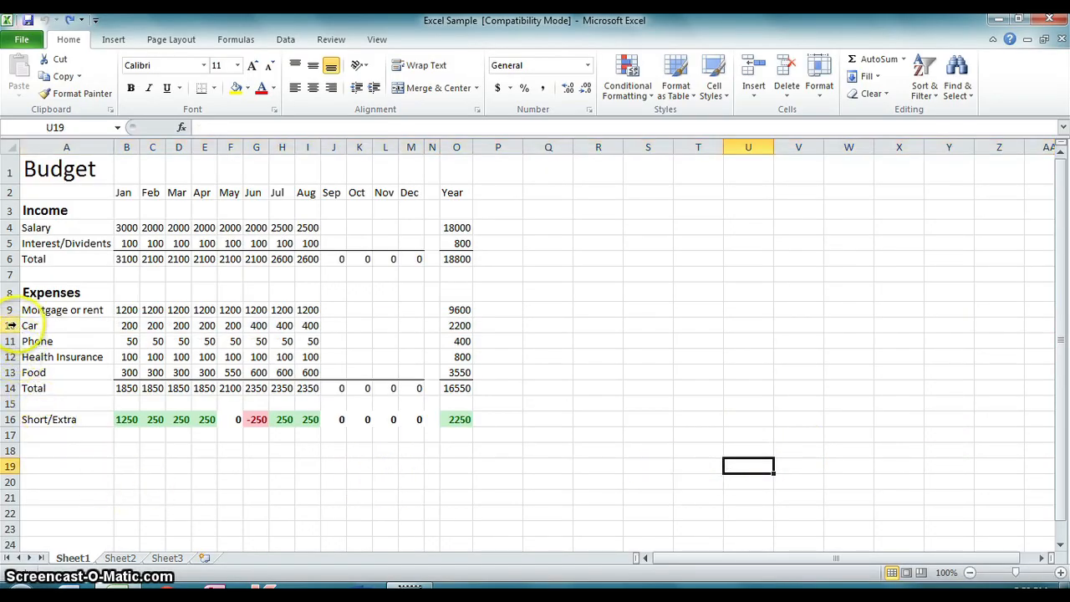
pyautogui.rightClick(30, 326)
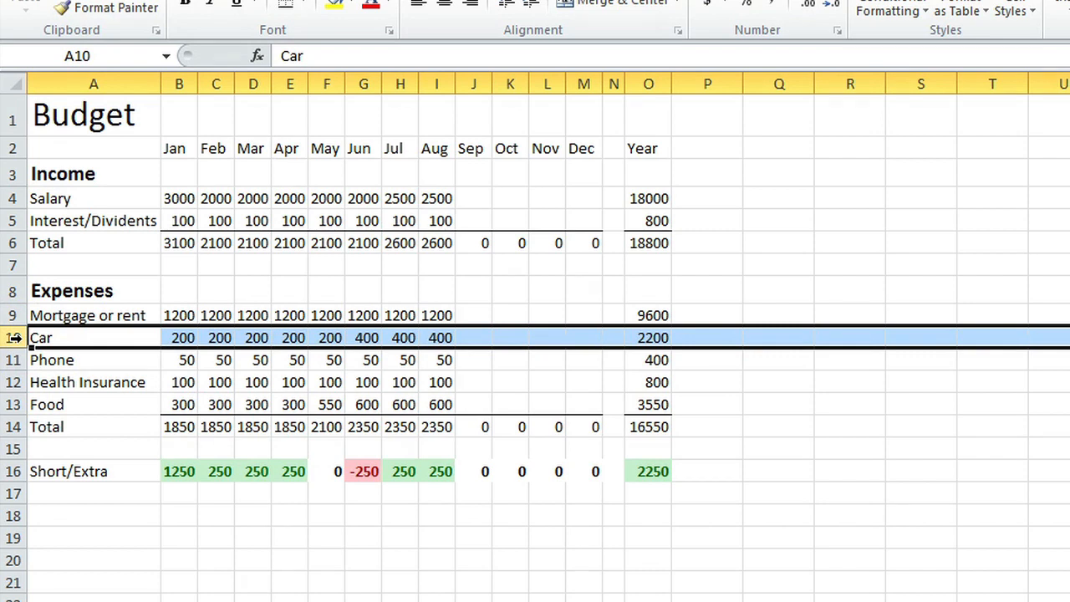
pyautogui.rightClick(12, 337)
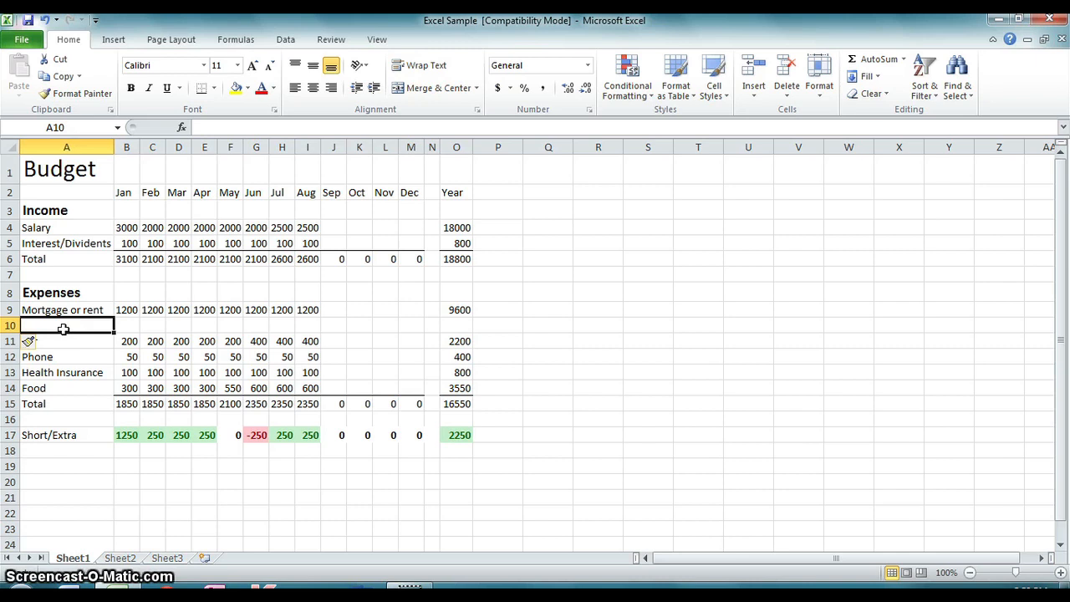
# Label row 10 'Cell Phone' and fill 50 from January through August.
pyautogui.write('Cell')
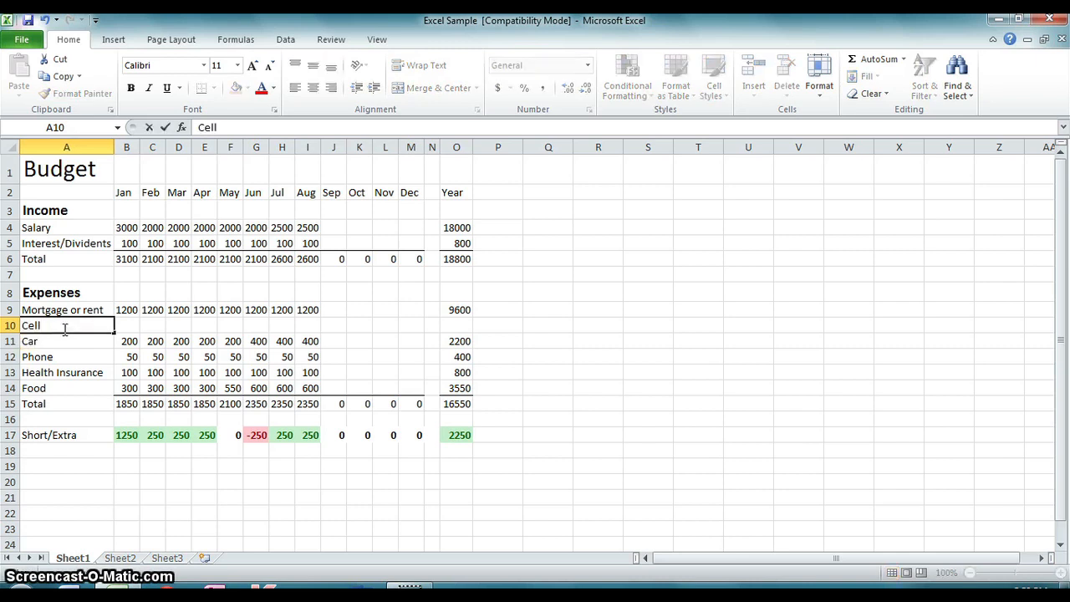
pyautogui.write('Phone')
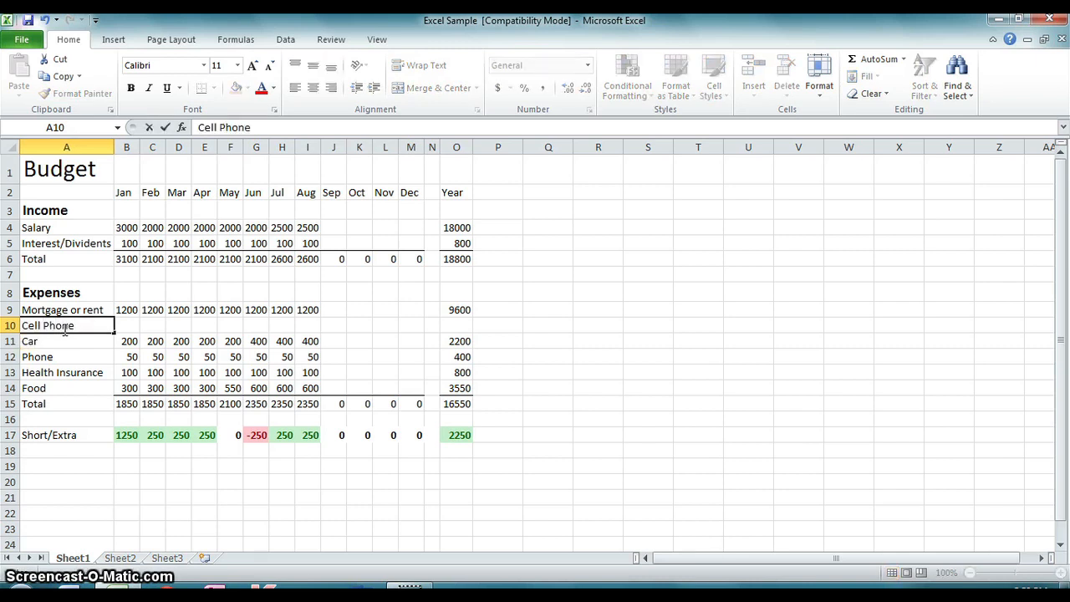
pyautogui.click(126, 325)
pyautogui.write('50')
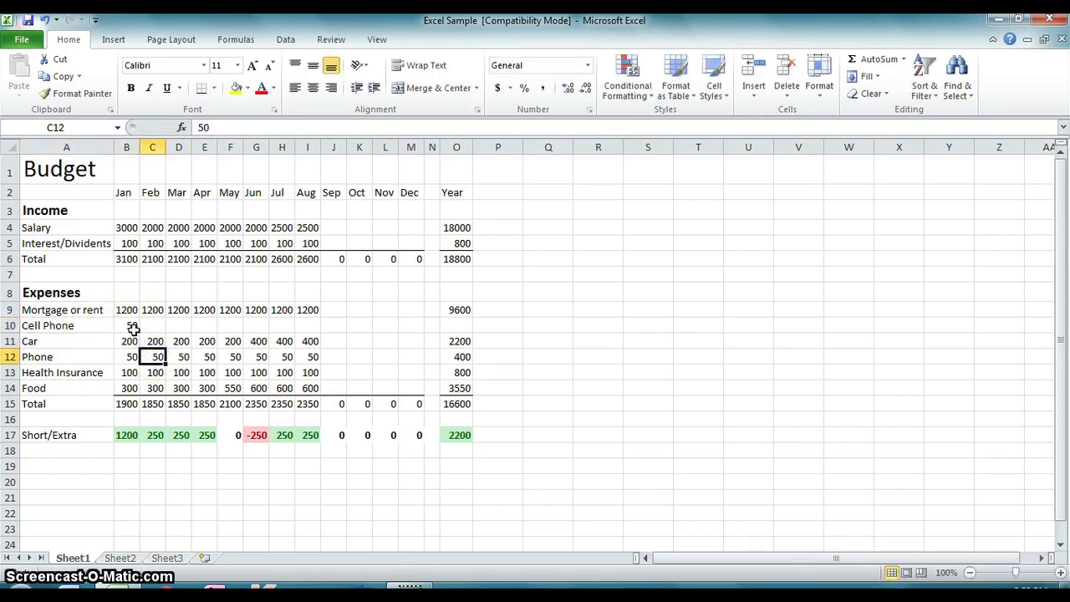
pyautogui.click(126, 325)
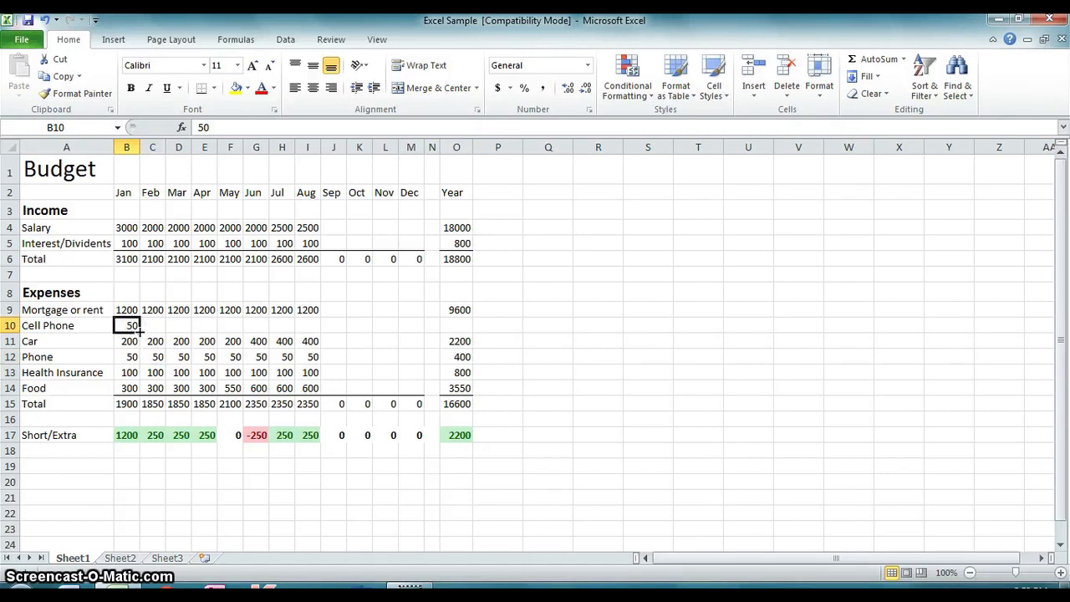
pyautogui.moveTo(127, 325); pyautogui.dragTo(313, 325)
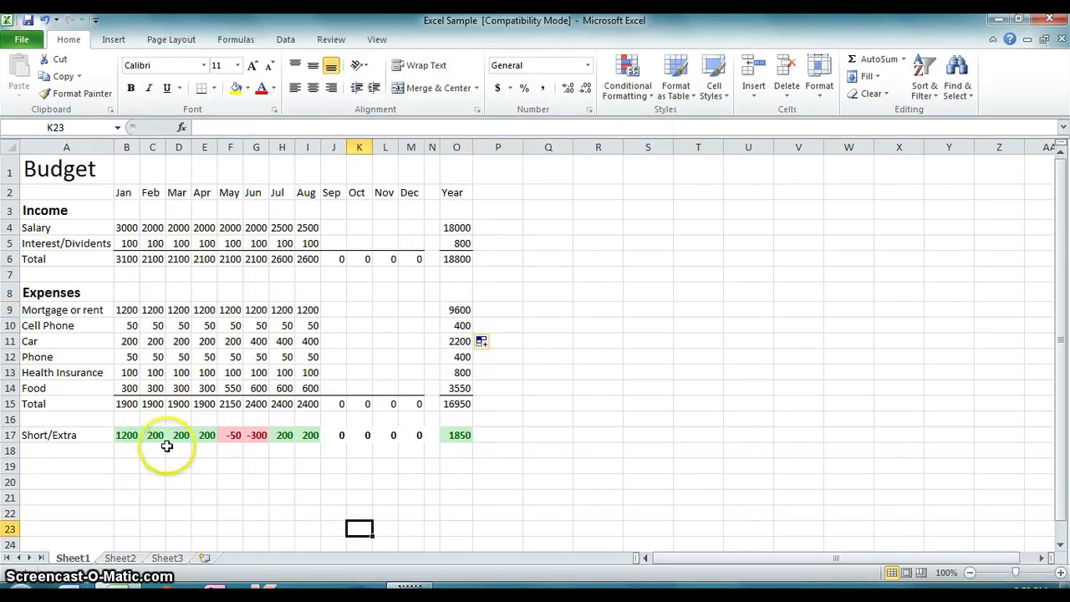
pyautogui.moveTo(251, 494)
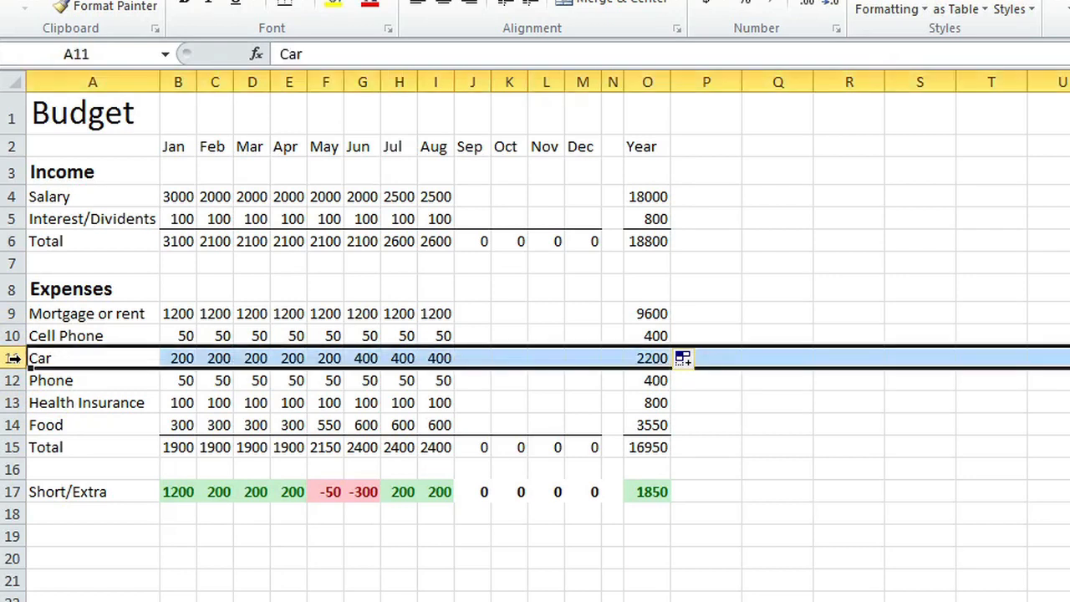
# Right-click the row 11 Car header to show its row actions.
pyautogui.rightClick(13, 358)
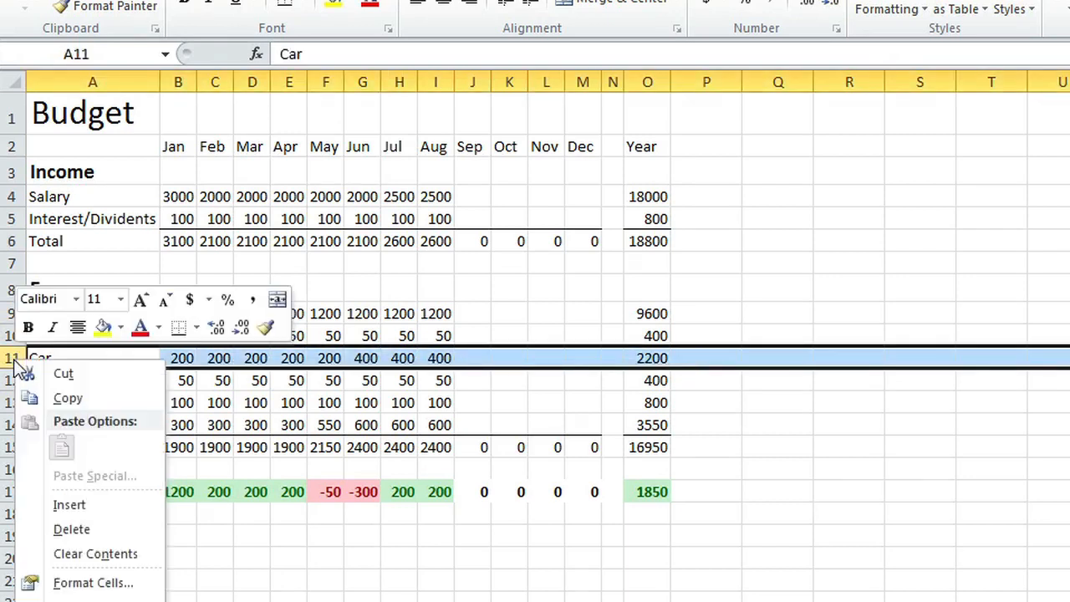